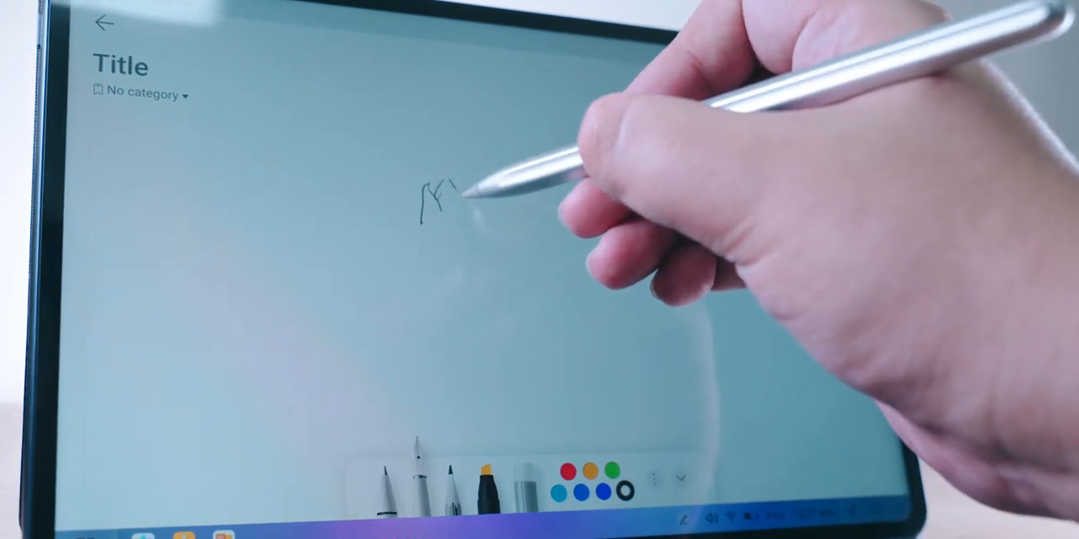
# Draw a handwritten stylus stroke on the blank Notepad canvas.
pyautogui.moveTo(447, 194); pyautogui.dragTo(485, 203)
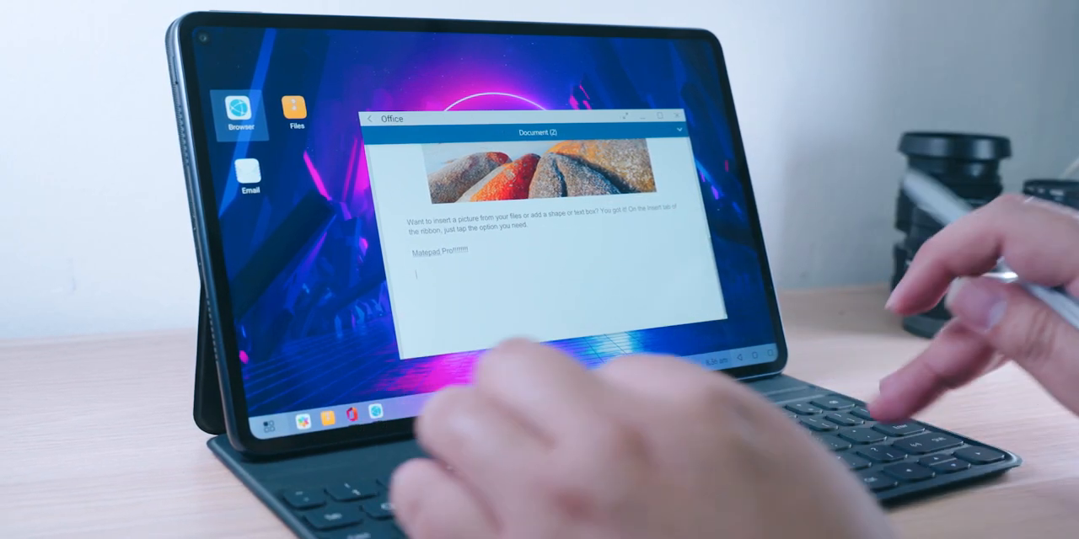
# Type the sentence 'I need my ms music' below the existing text in Document (2).
pyautogui.write('I need')
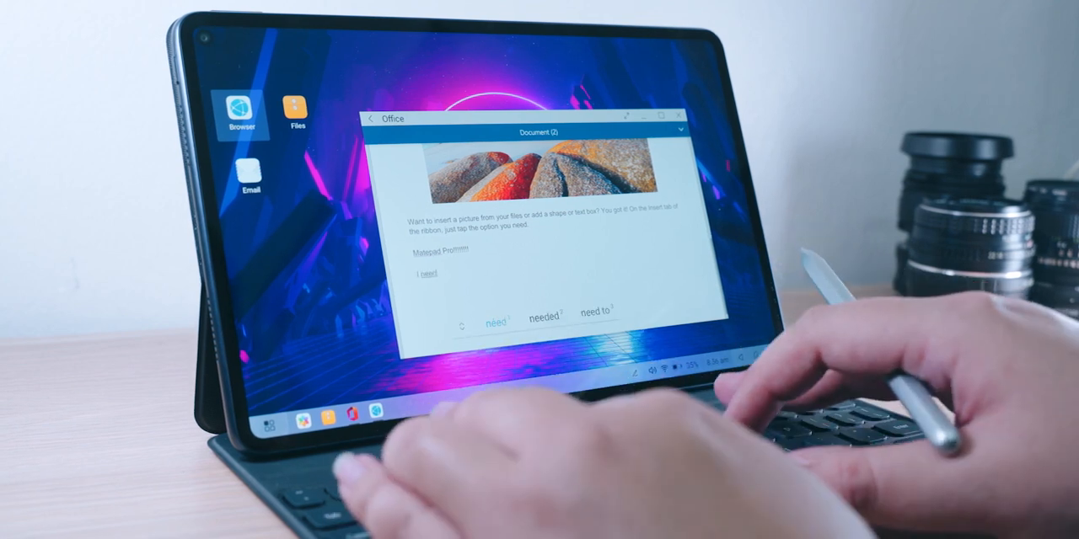
pyautogui.write('my ms')
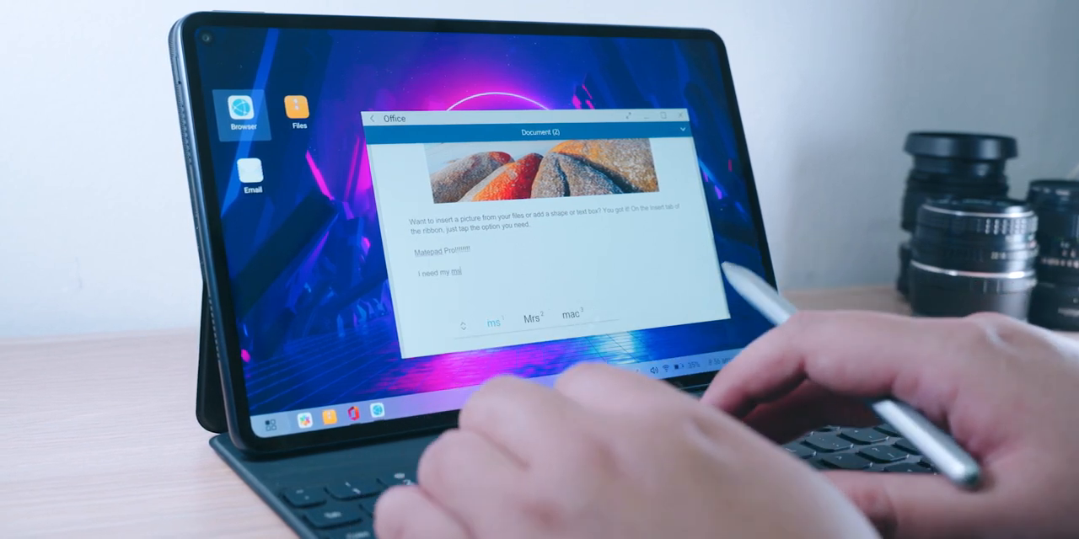
pyautogui.write('music')
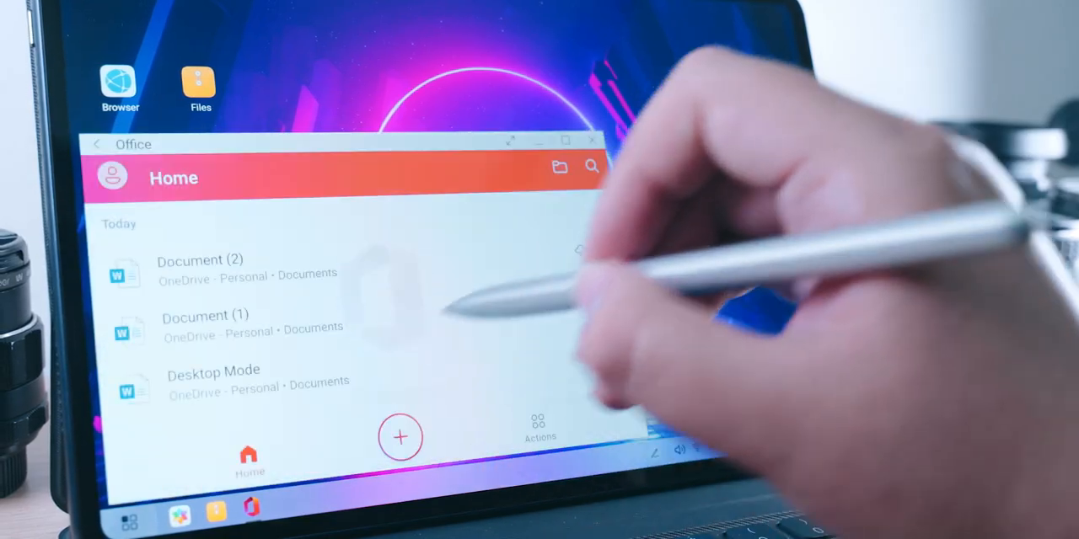
# Create a new Excel workbook from the Take a tour template via Office Home.
pyautogui.click(401, 439)
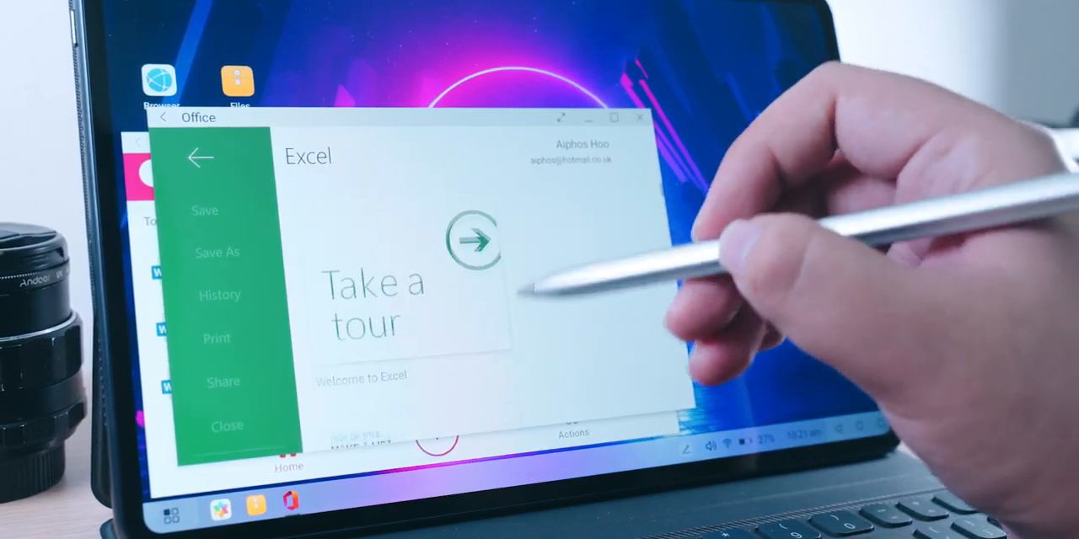
pyautogui.click(477, 240)
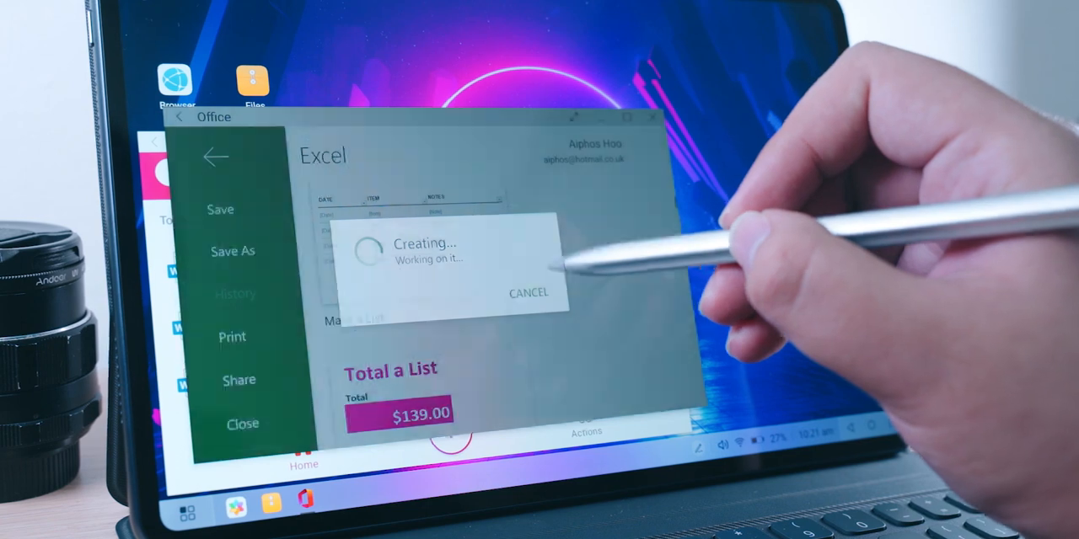